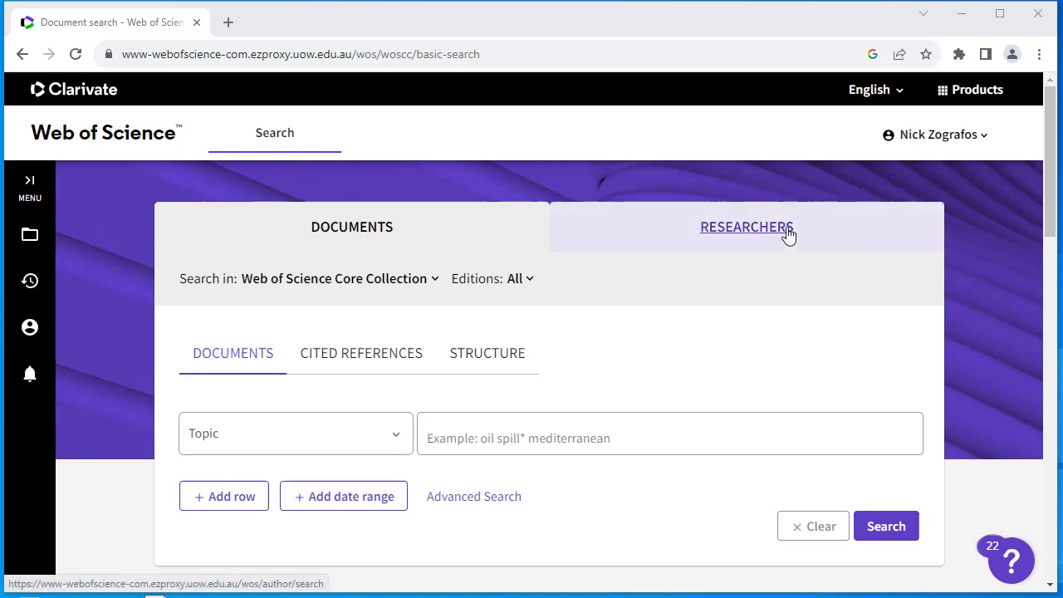
Switch to Researchers search and set the first name to ANH from the suggestions
left_click(746, 226)
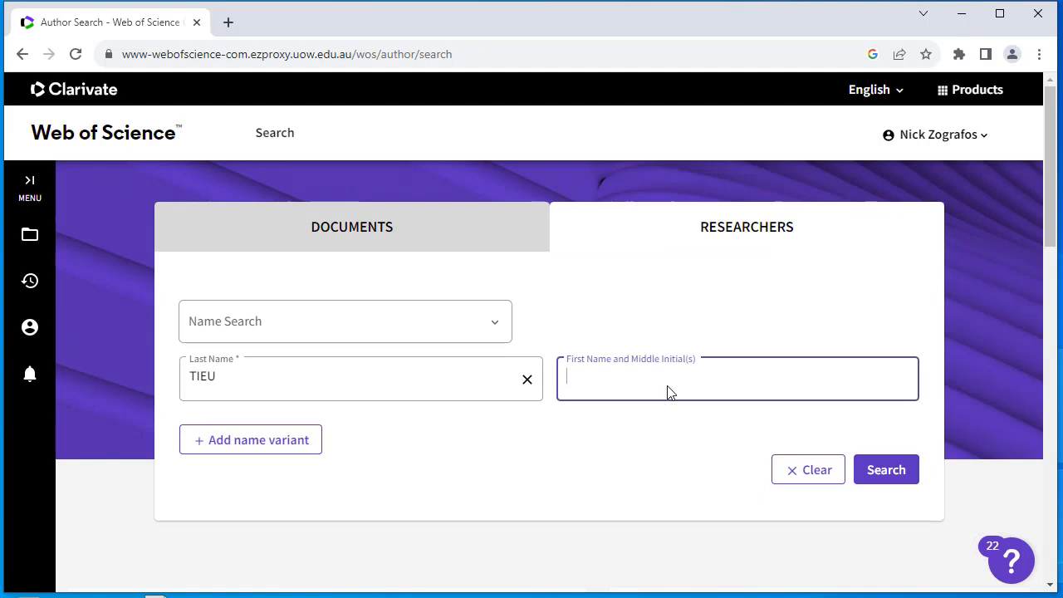
type("an")
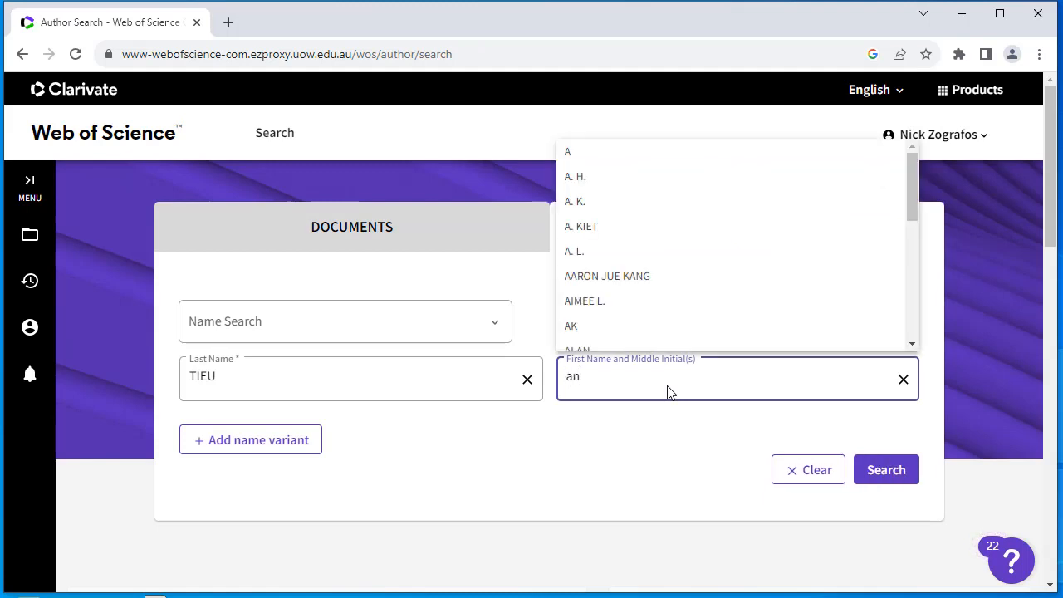
left_click(885, 468)
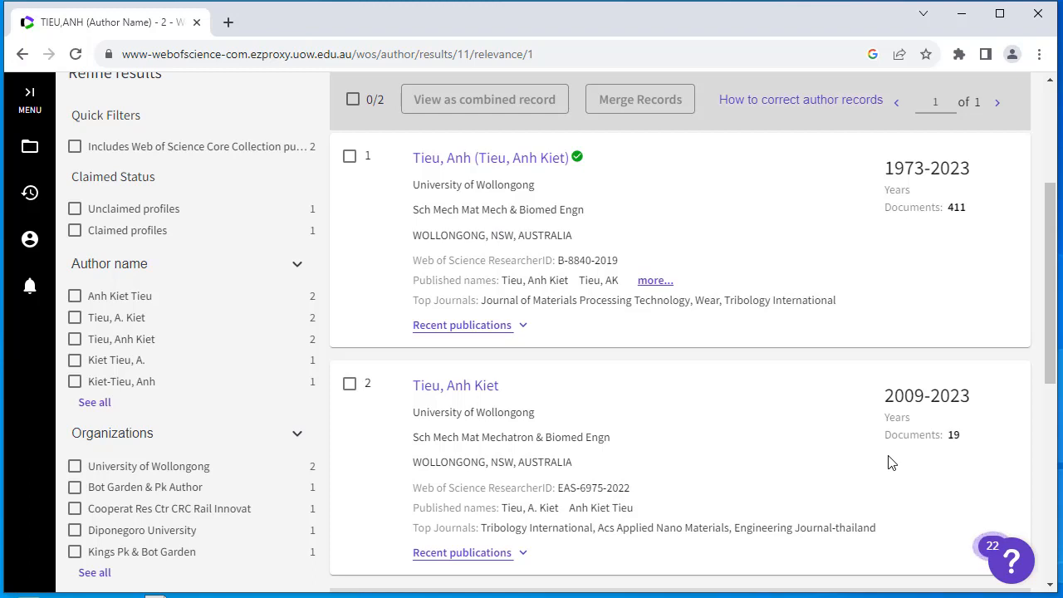
mouse_move(385, 406)
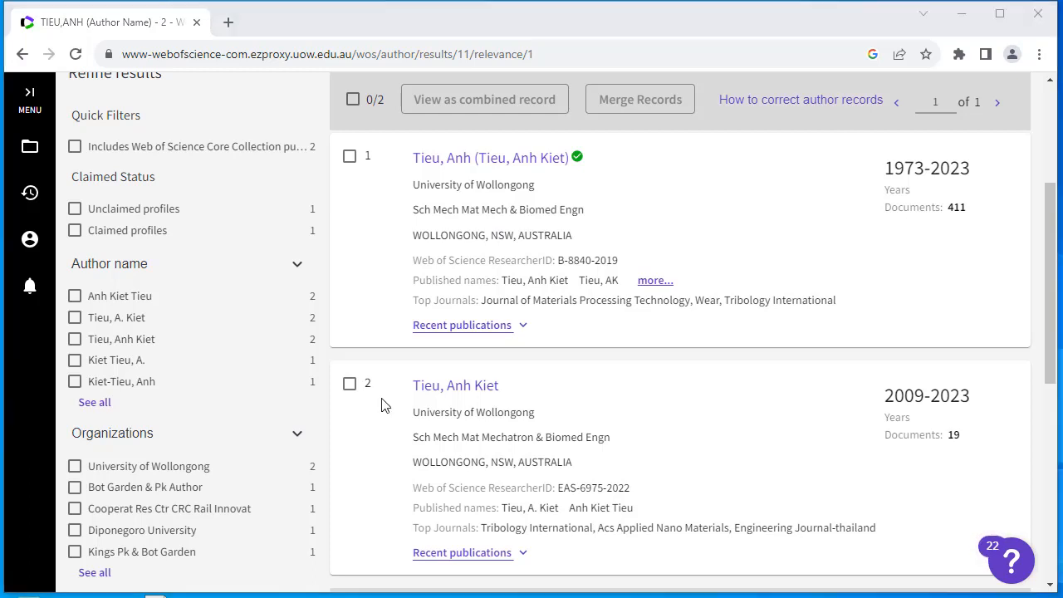
mouse_move(395, 399)
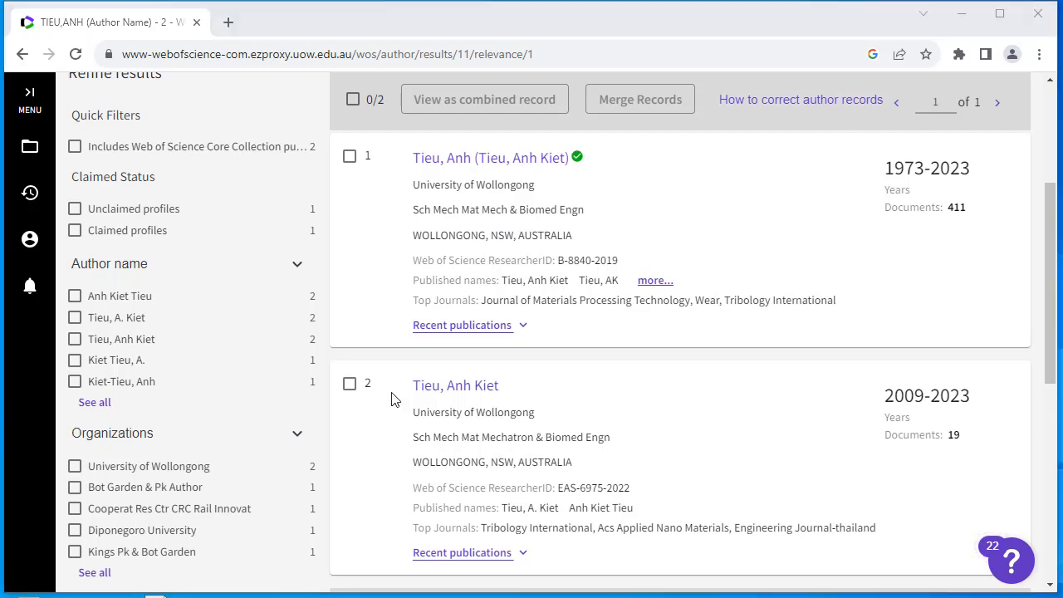
View the Tieu, Anh Kiet author record, then go back to the main search page
left_click(456, 386)
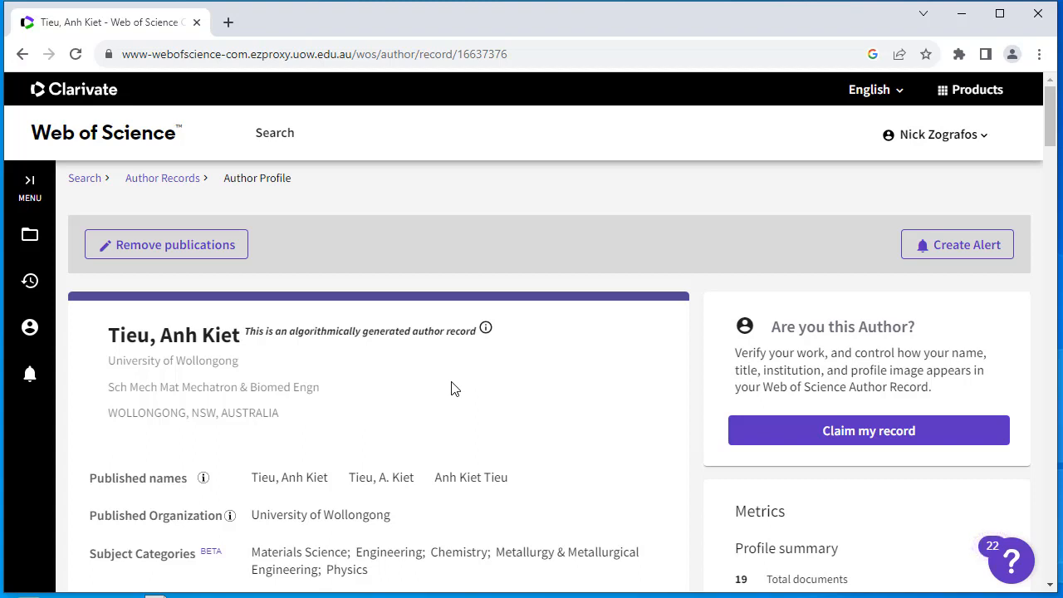
left_click(274, 133)
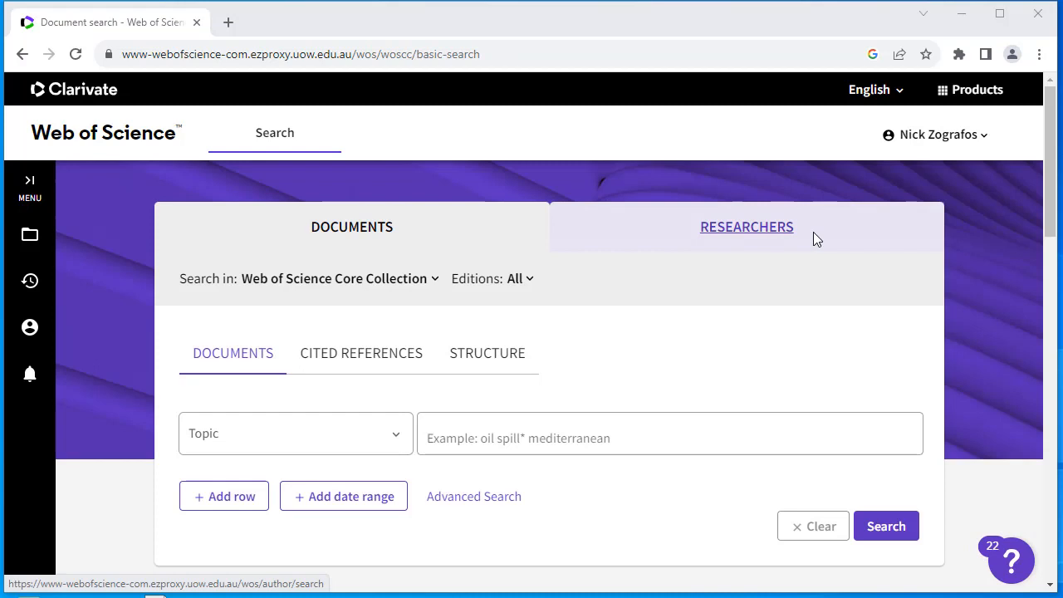
Run a researcher search for last name ADAMS, first name MICHAEL, returning 73 records
left_click(748, 226)
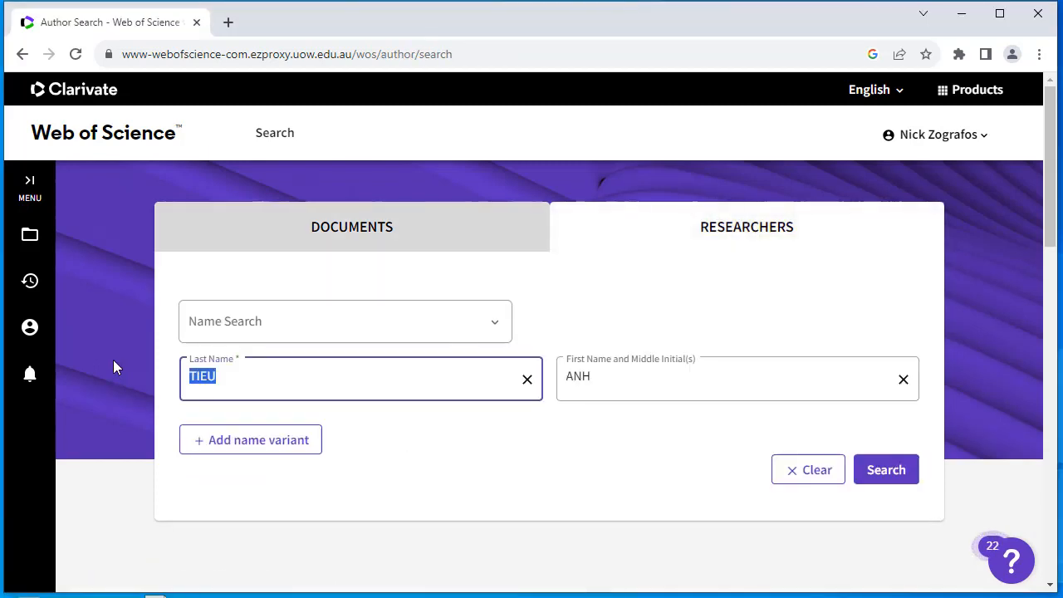
type("ADAMS")
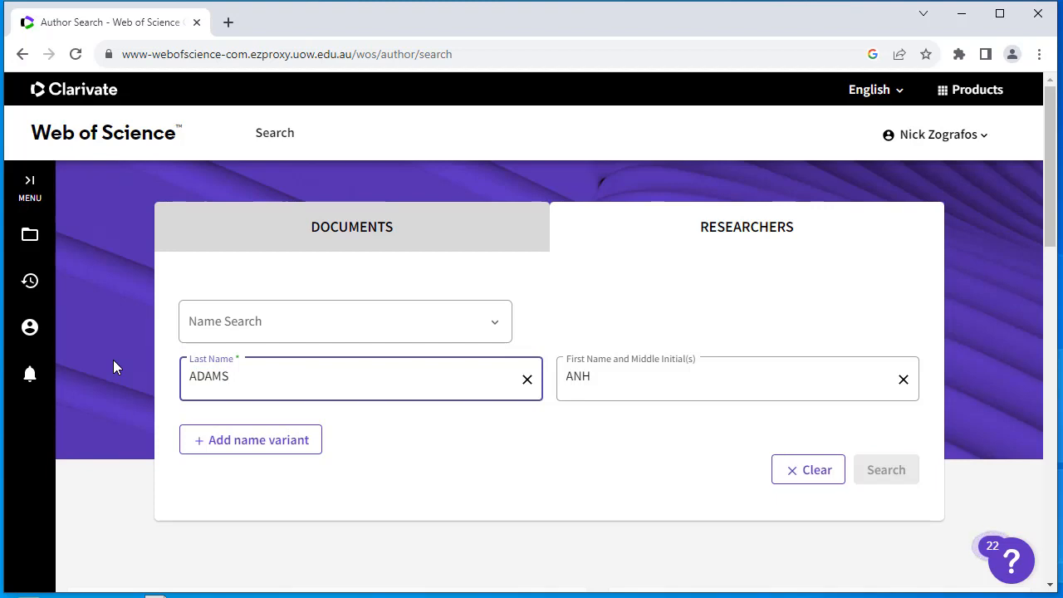
left_click(349, 376)
type("M")
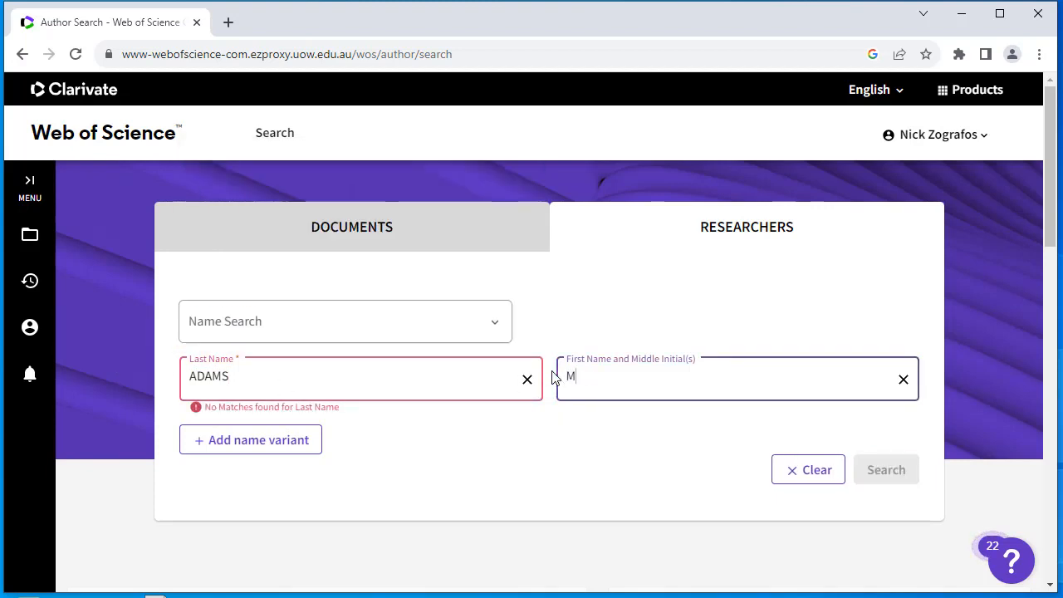
type("ICHAEL")
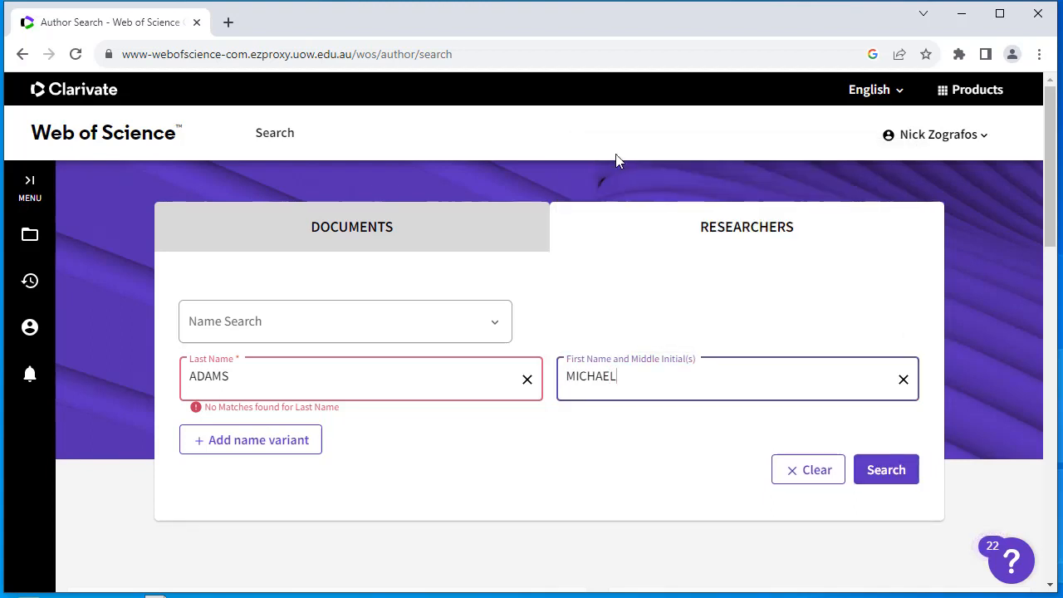
mouse_move(631, 202)
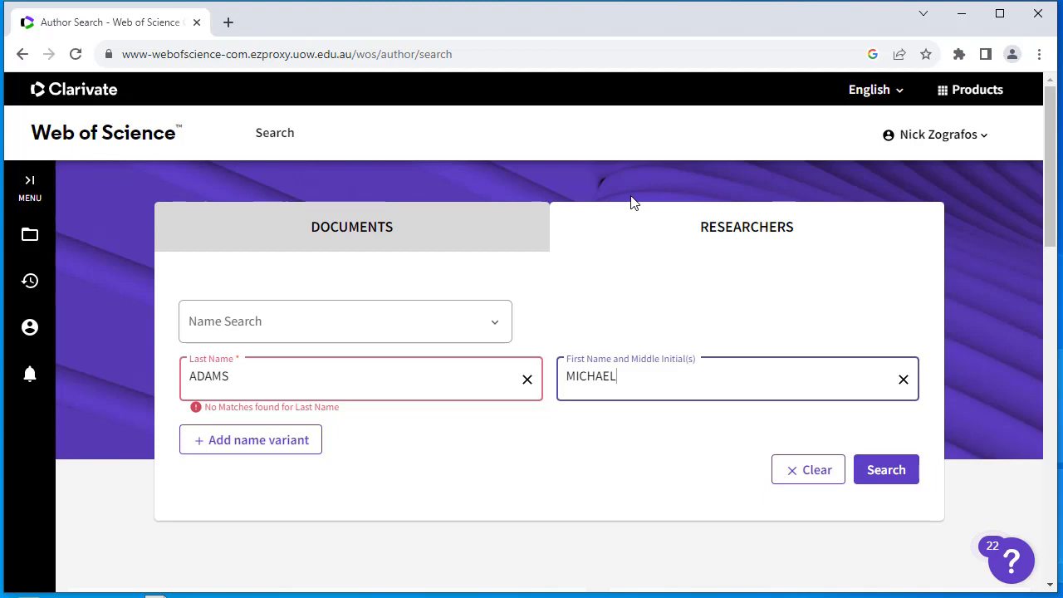
left_click(886, 468)
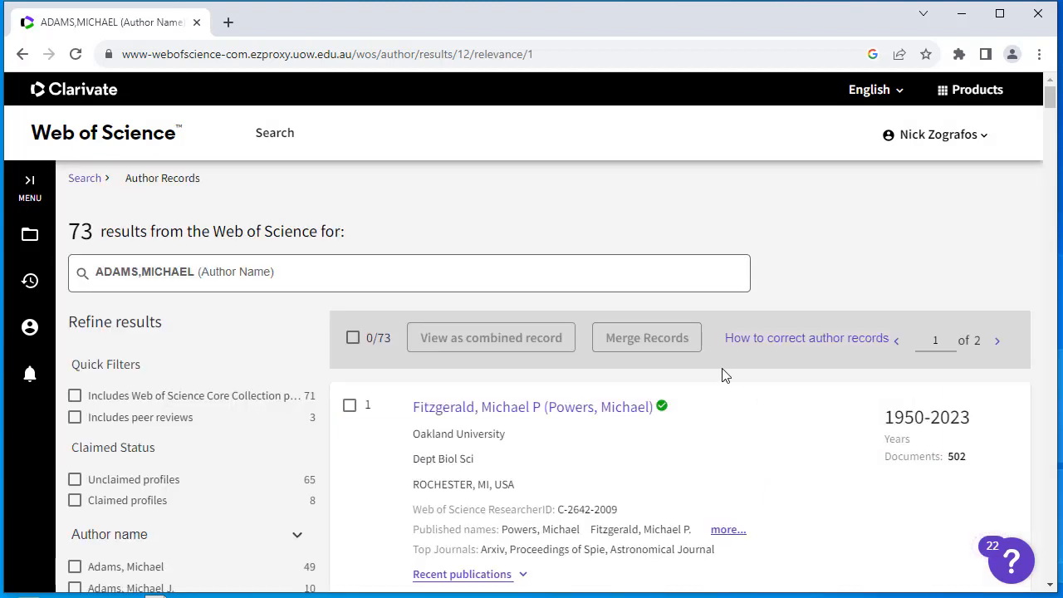
mouse_move(469, 392)
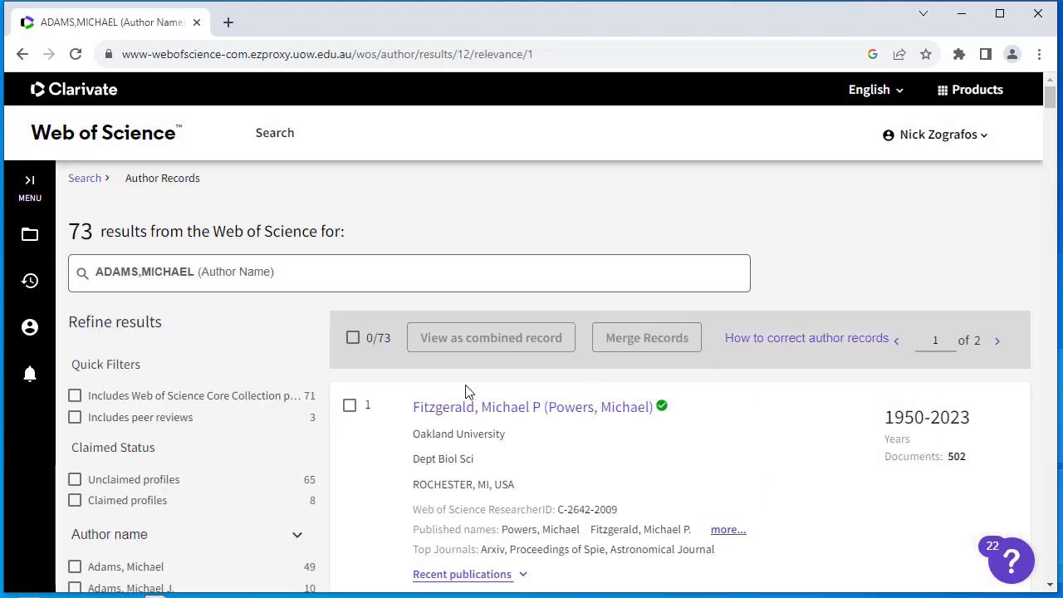
Refine the Adams, Michael results to Australia and University of Wollongong
scroll("down", 3)
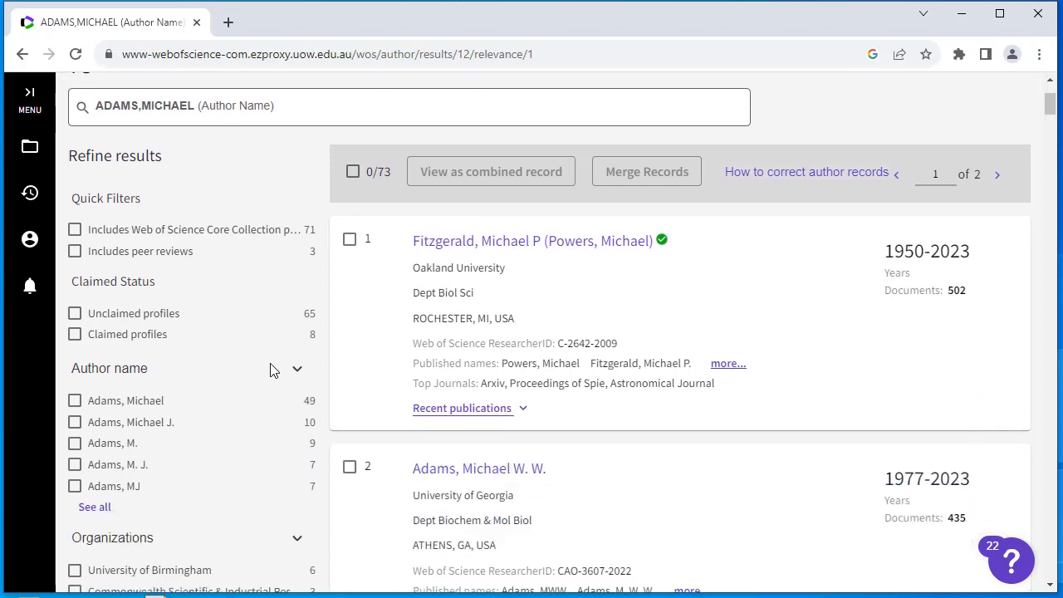
scroll("down", 3)
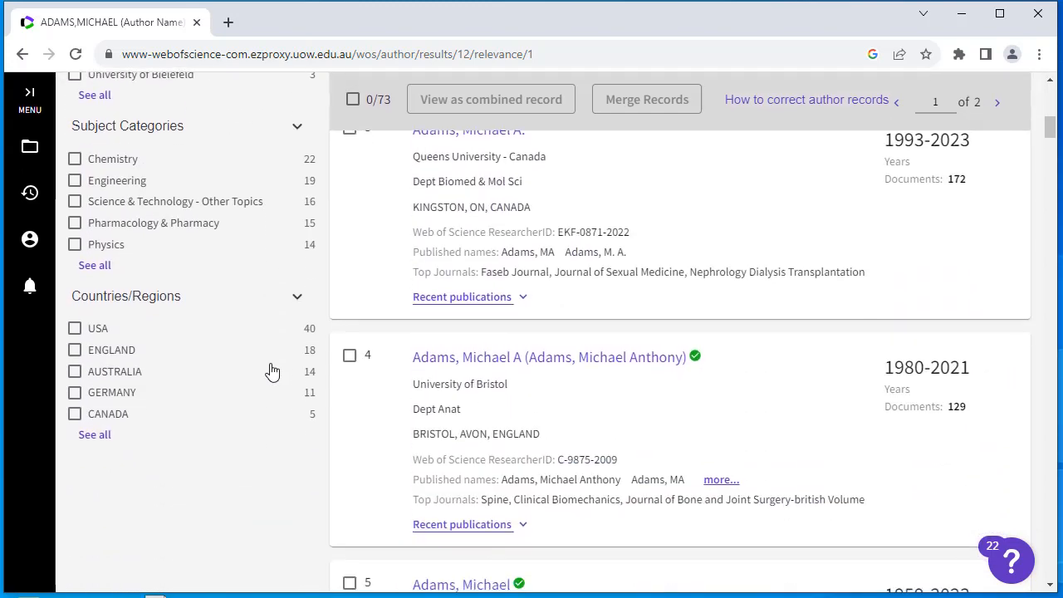
left_click(74, 389)
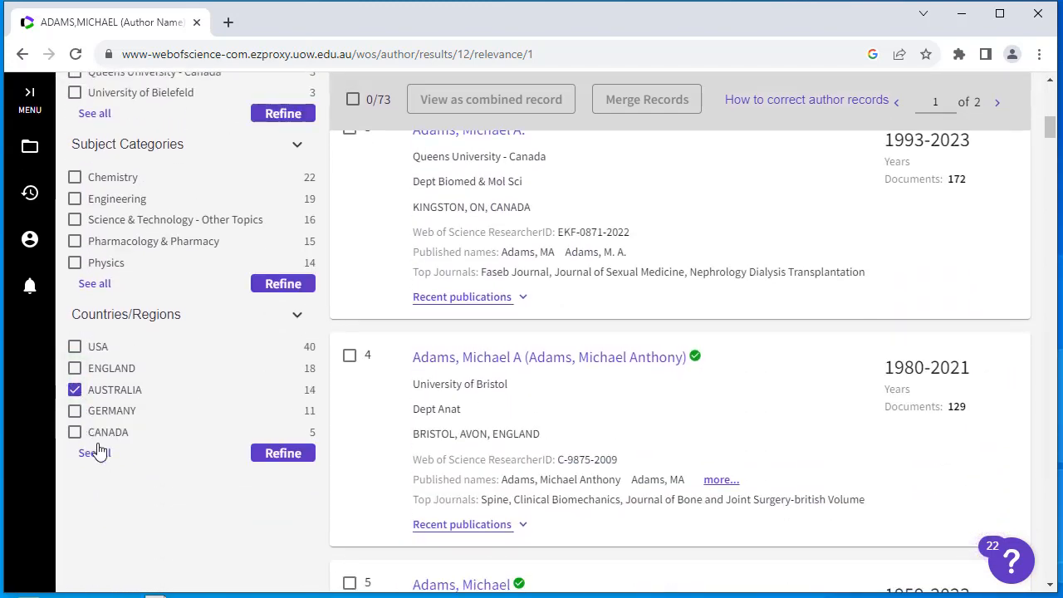
left_click(283, 452)
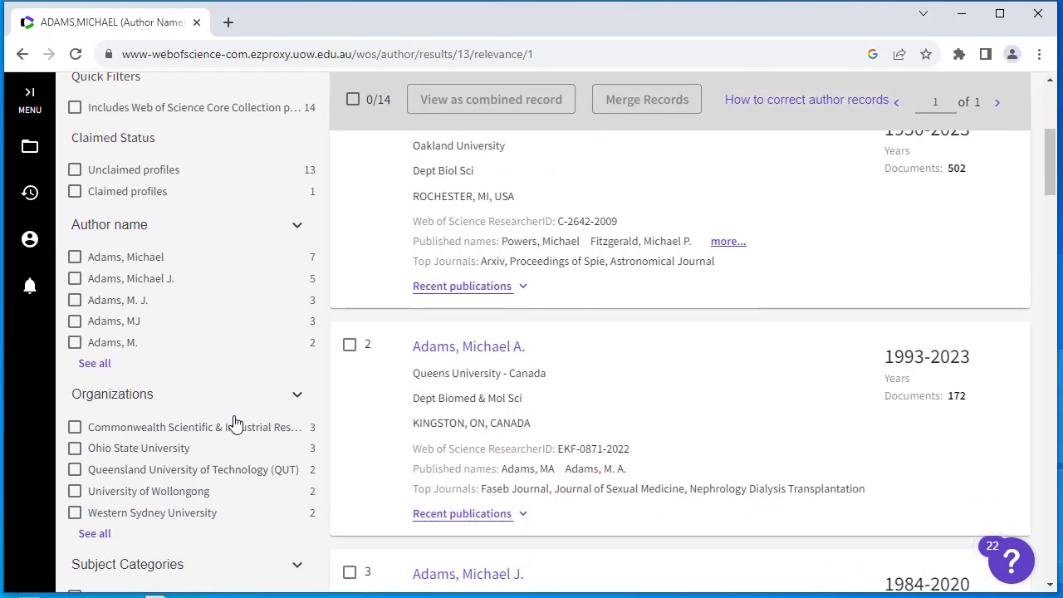
scroll("down", 3)
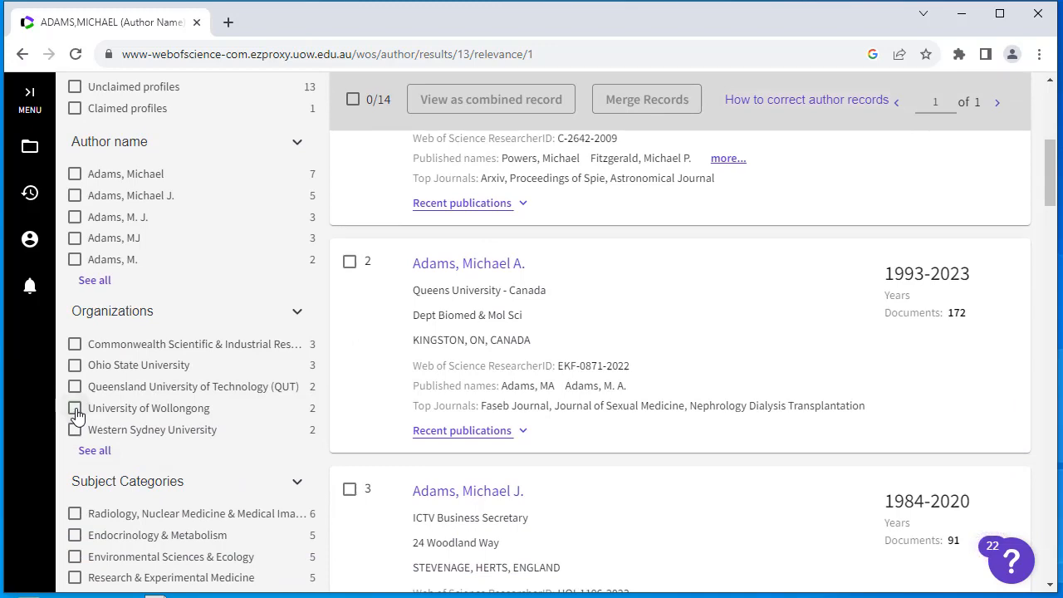
left_click(74, 409)
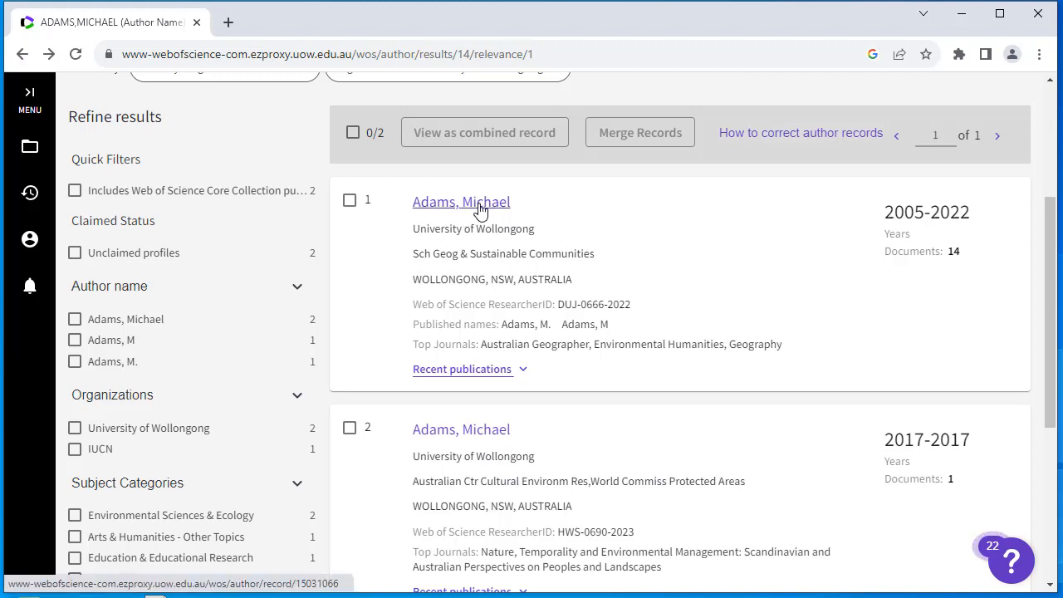
View the Adams, Michael (Wollongong) author profile with 14 publications and its metrics
left_click(462, 202)
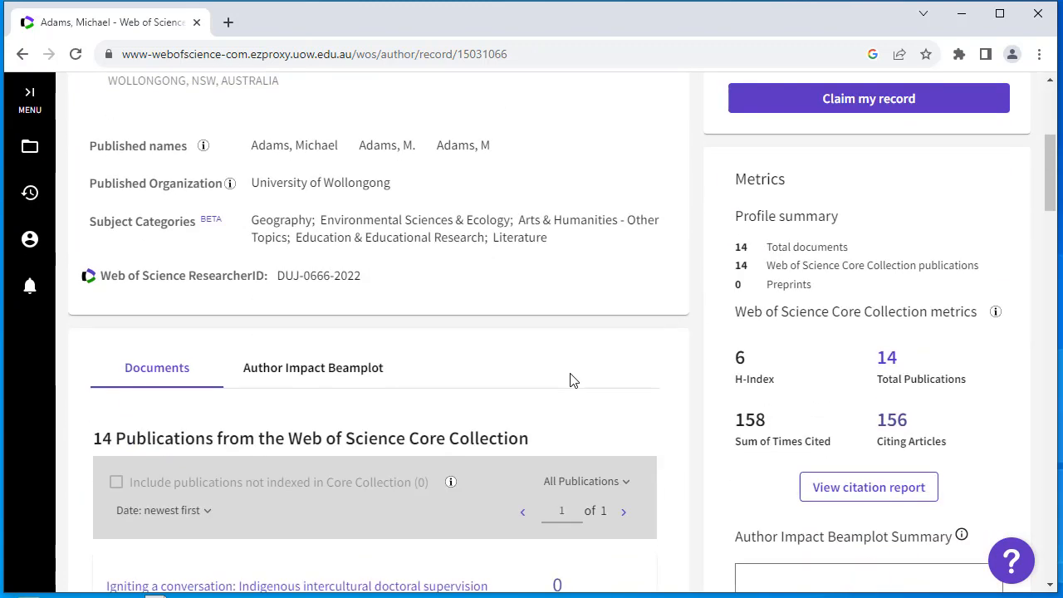
scroll("down", 3)
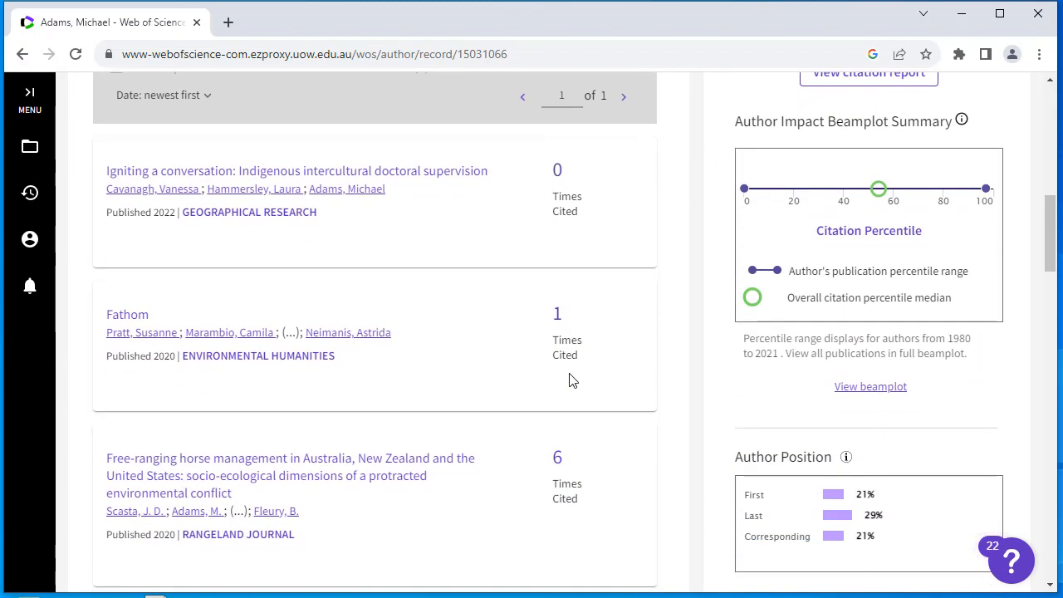